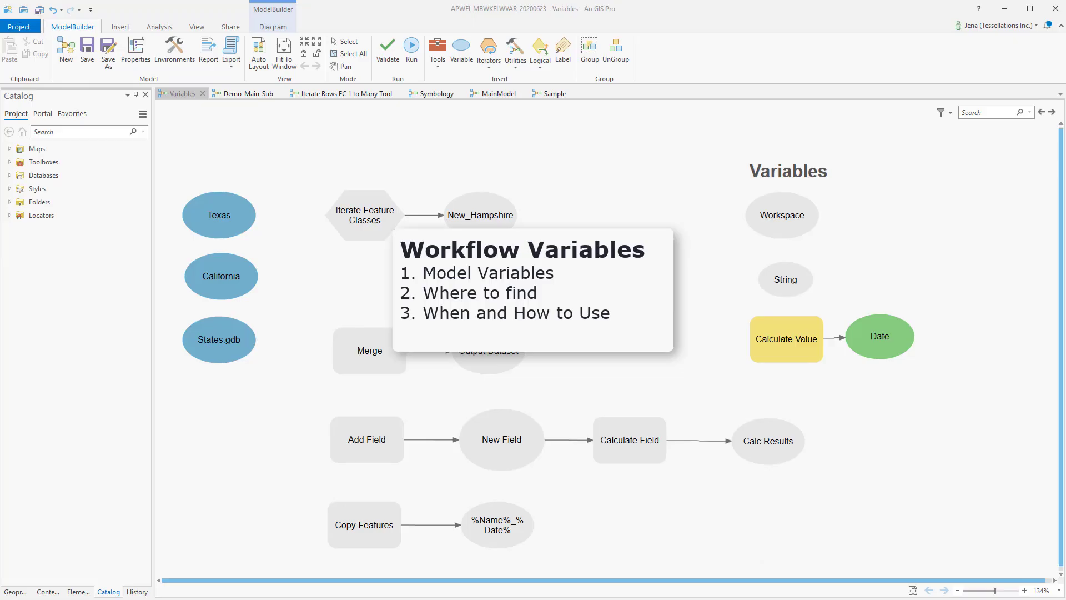
mouse_move(674, 544)
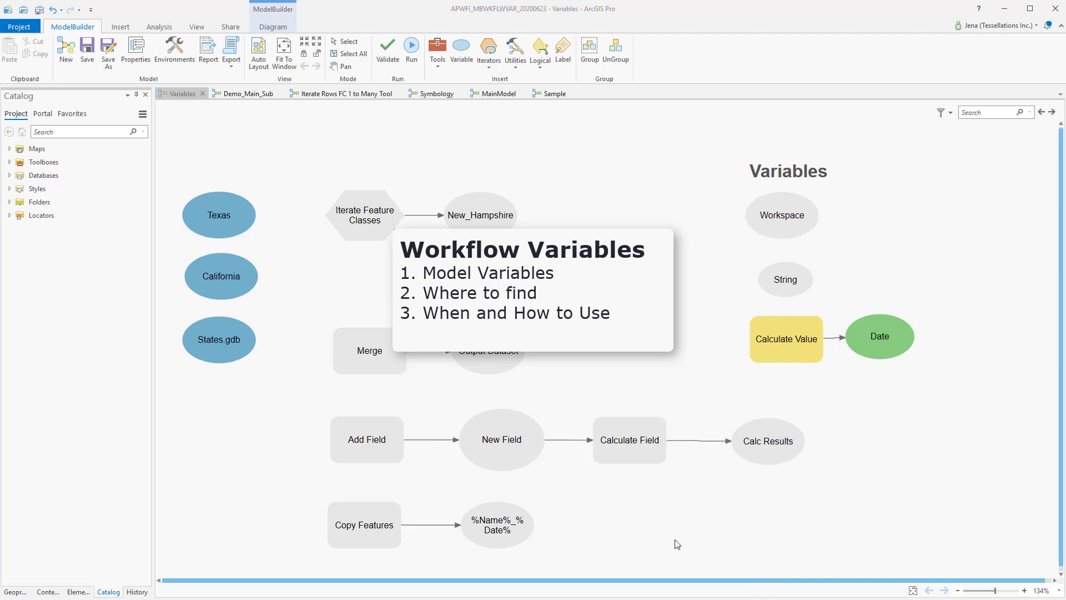
mouse_move(693, 534)
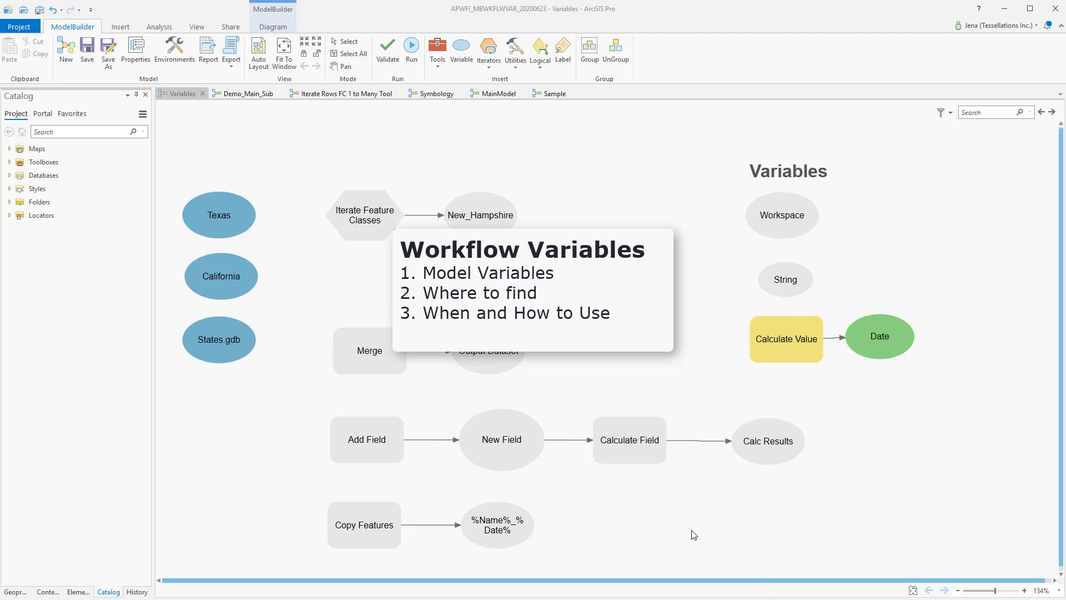
mouse_move(673, 531)
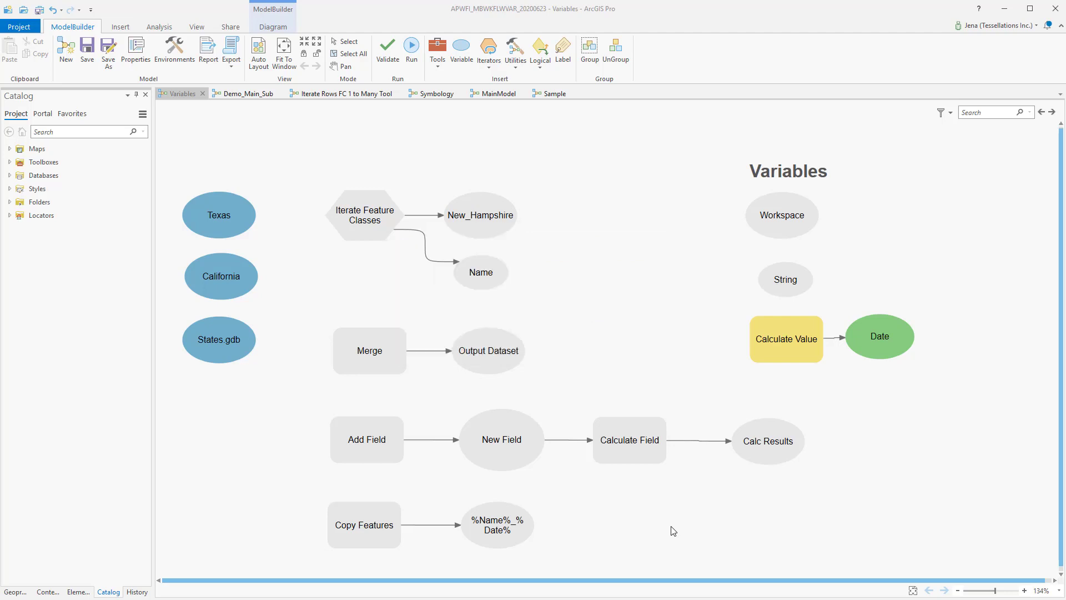
mouse_move(664, 551)
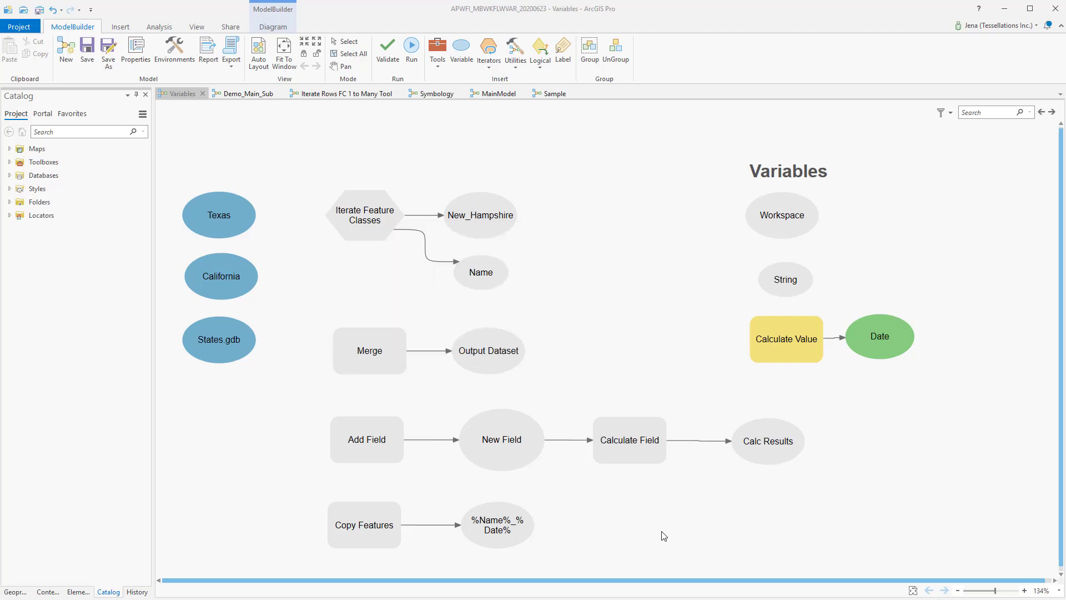
mouse_move(1046, 499)
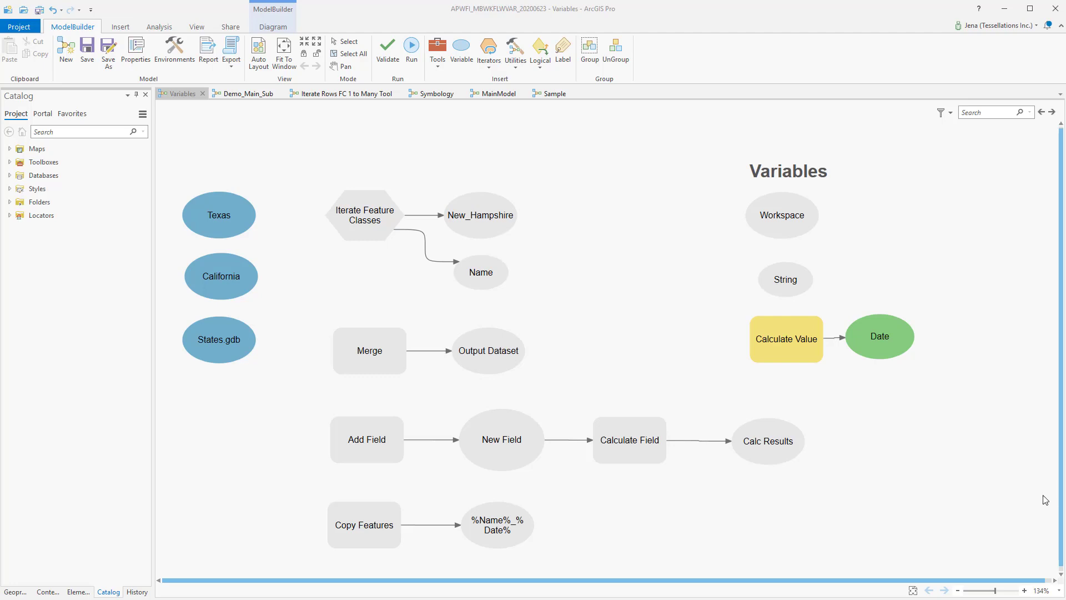
mouse_move(824, 543)
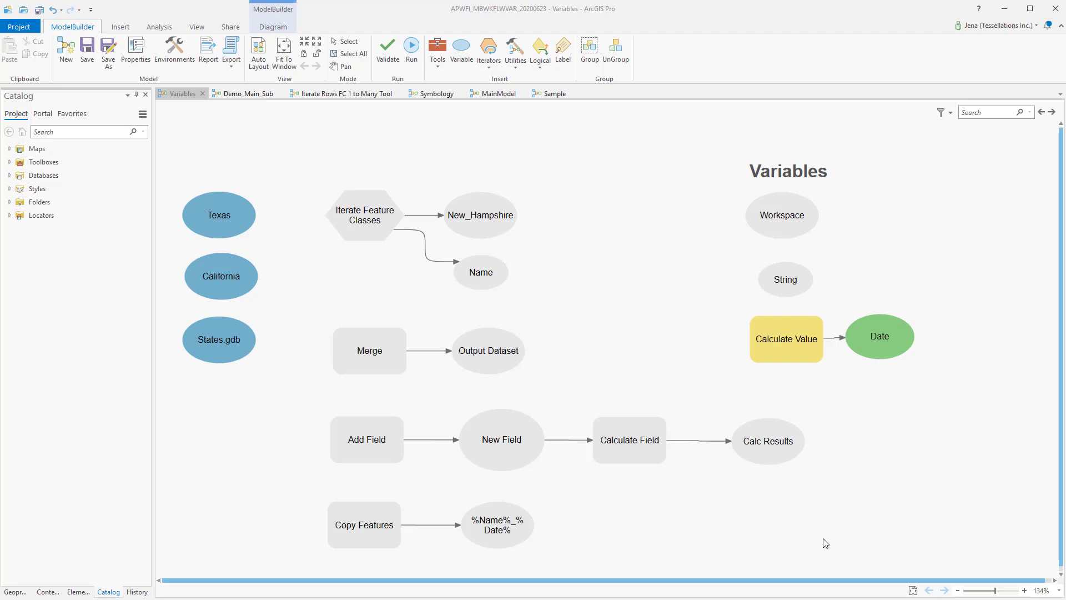
mouse_move(761, 478)
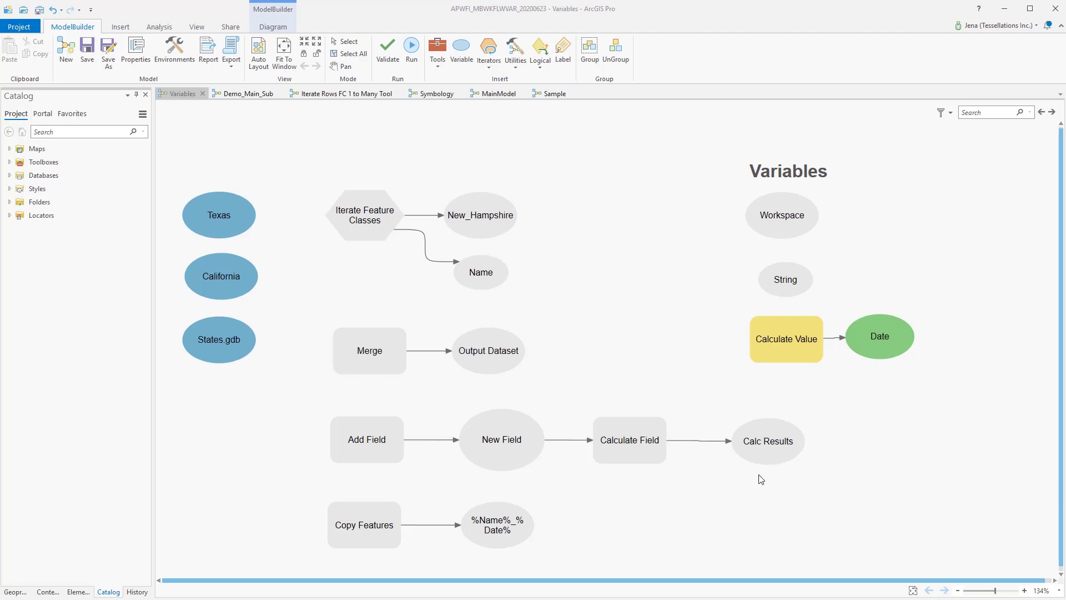
mouse_move(878, 200)
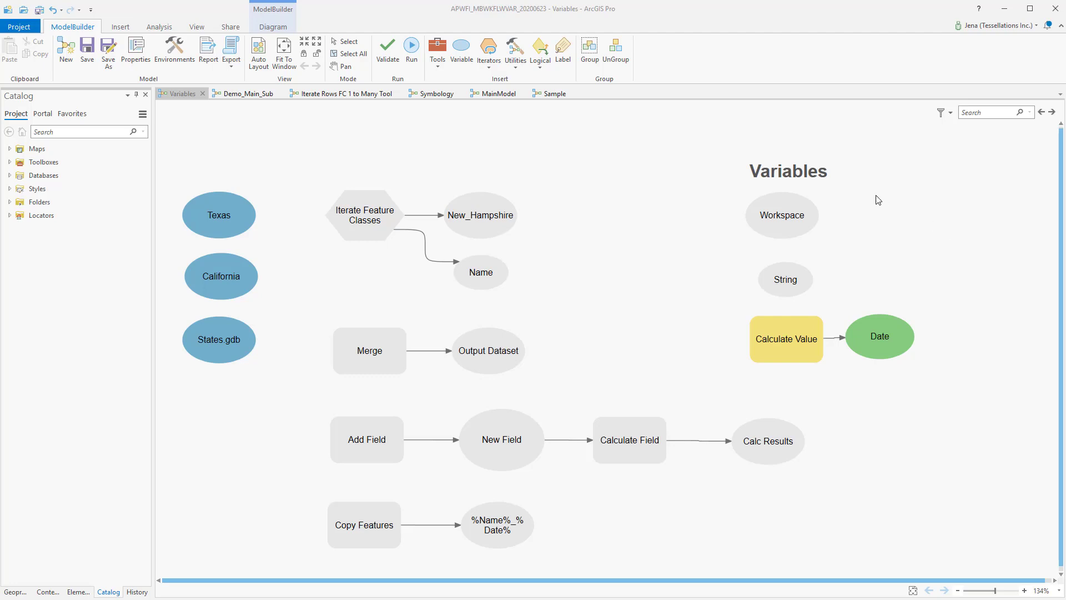
mouse_move(842, 189)
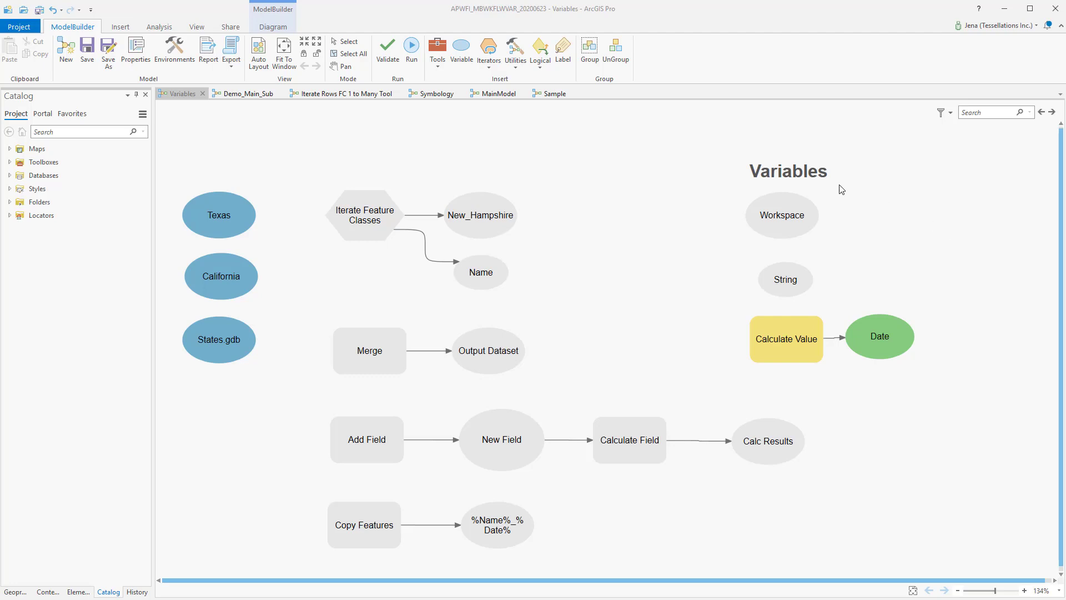
mouse_move(839, 192)
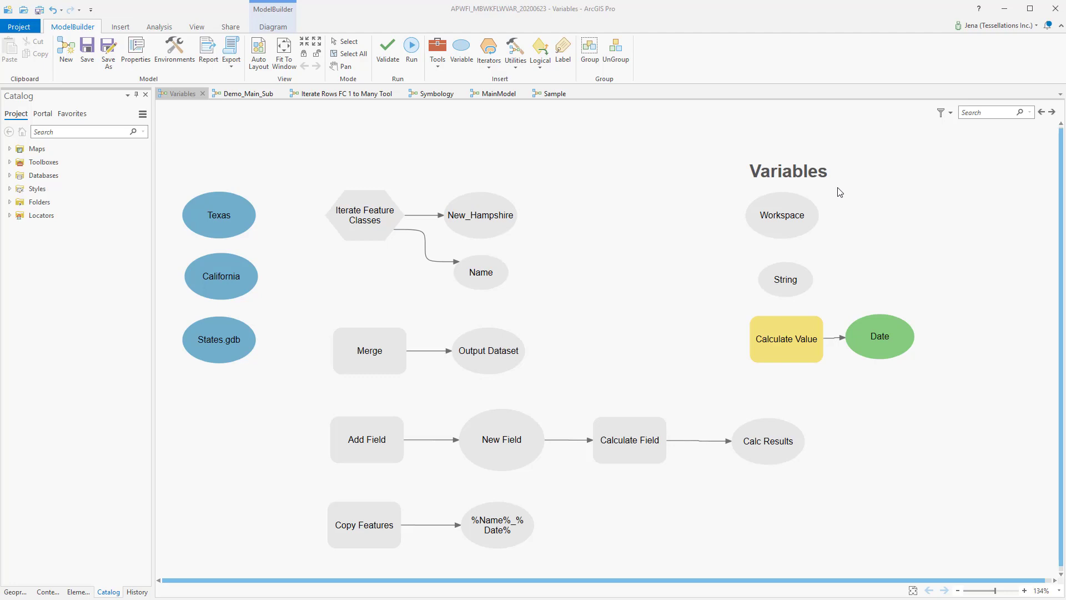
mouse_move(842, 208)
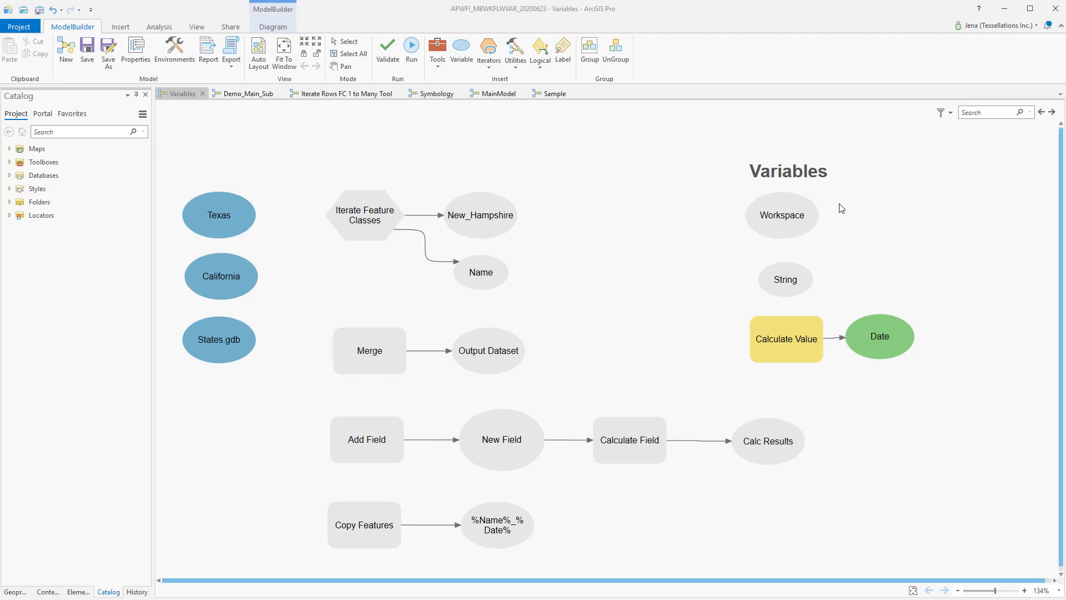
Step: Give the Workspace variable a value and open the Iterate Feature Classes parameters
double_click(782, 215)
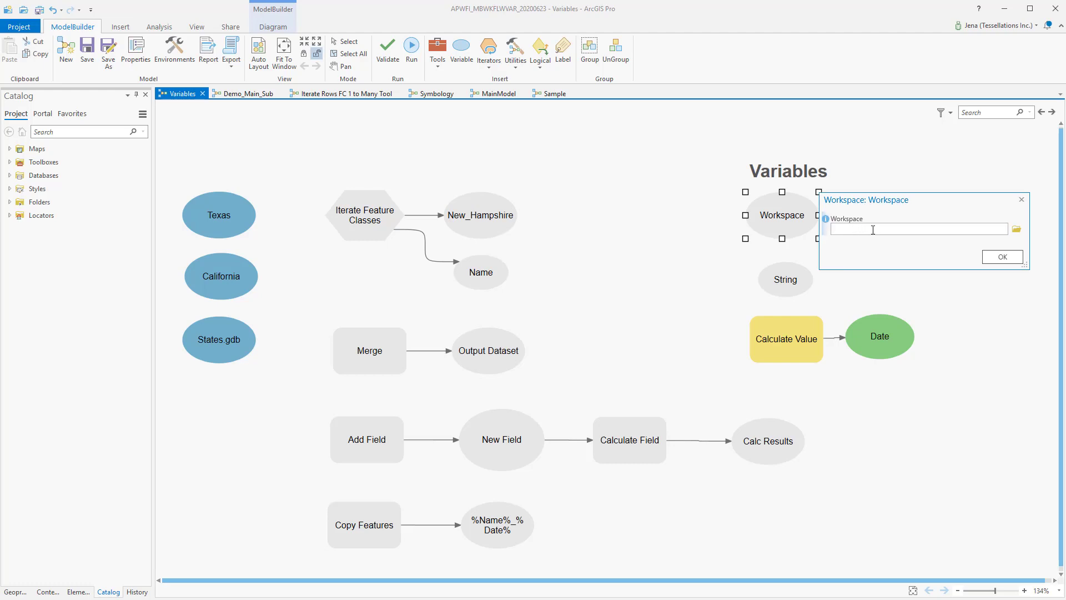
mouse_move(898, 229)
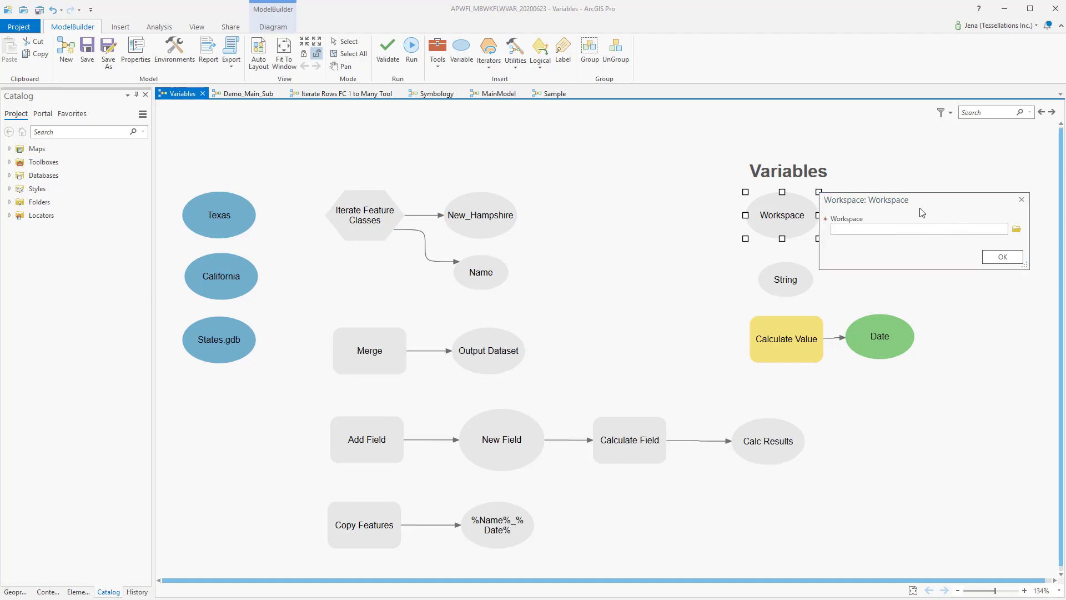
click(914, 229)
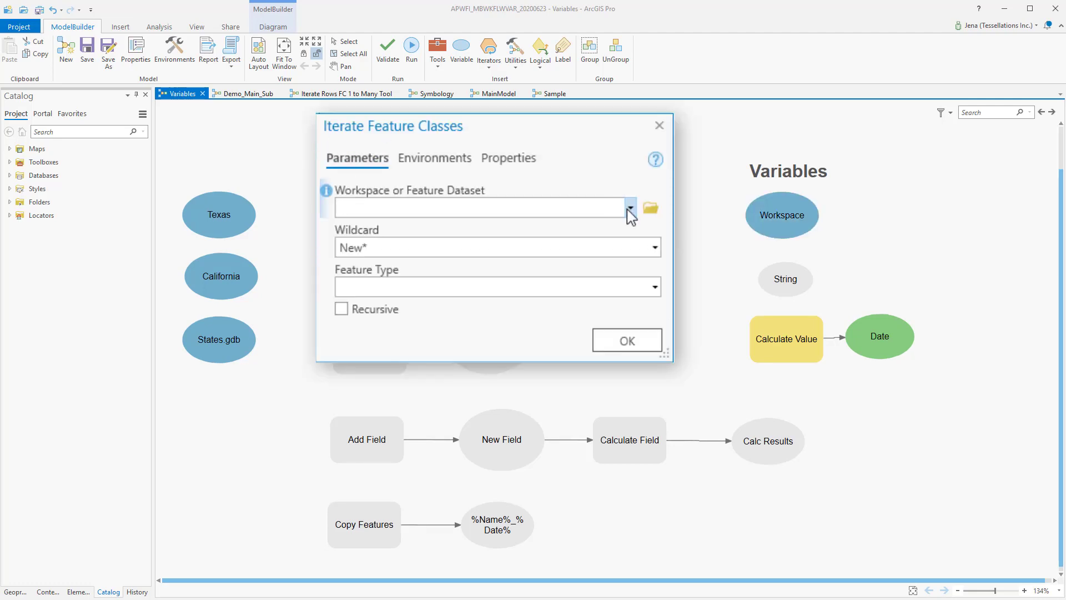
Step: Set Iterate Feature Classes to use the Workspace model variable as its input workspace
click(630, 207)
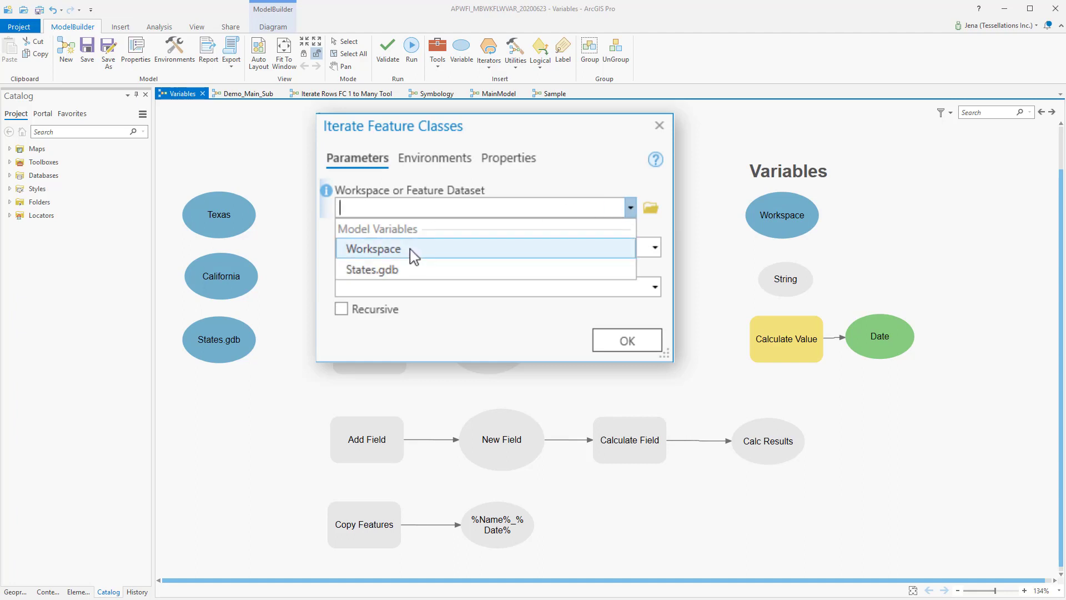
click(372, 249)
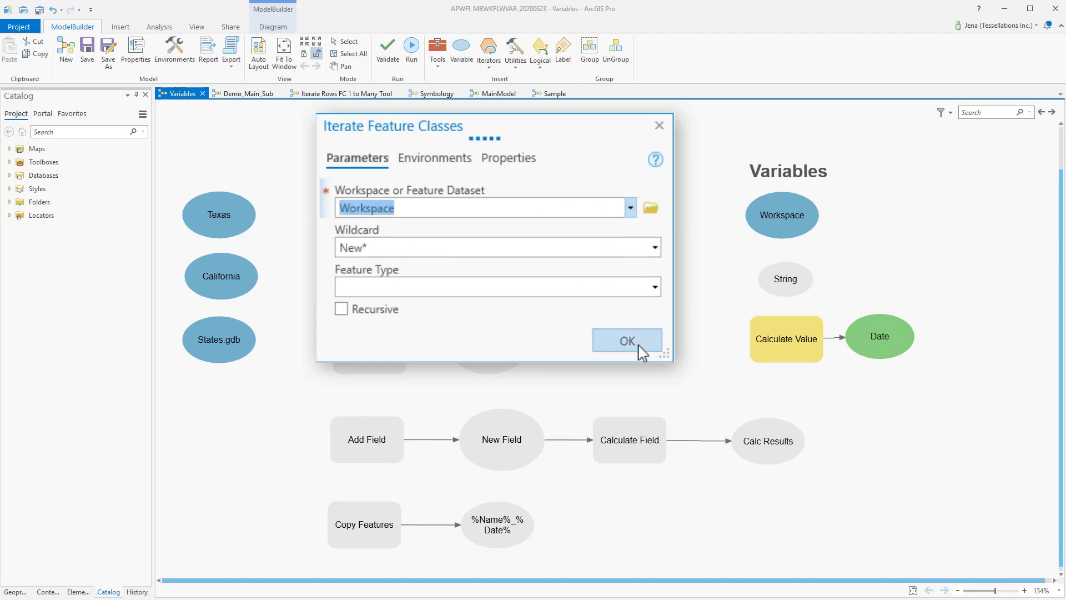
click(627, 341)
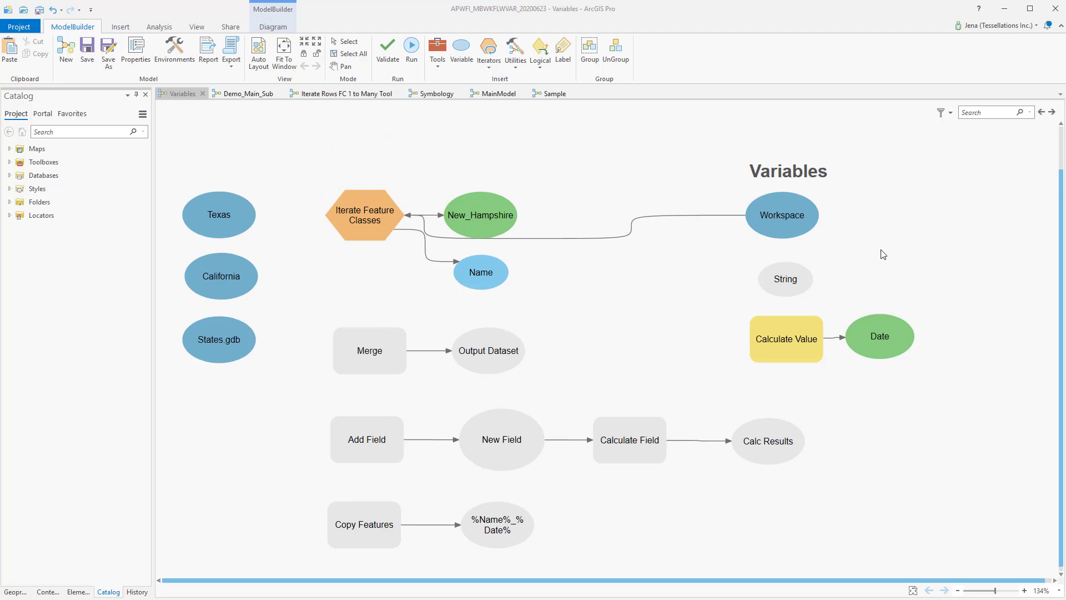
click(782, 215)
text(Input)
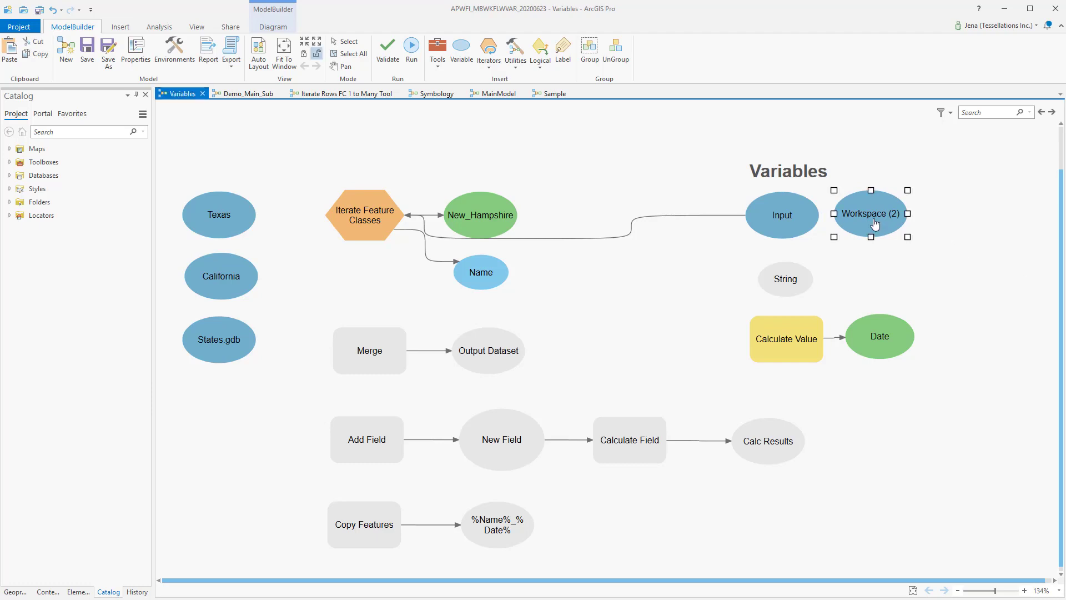
Step: Point the second workspace variable at the States_Date.gdb geodatabase
double_click(871, 213)
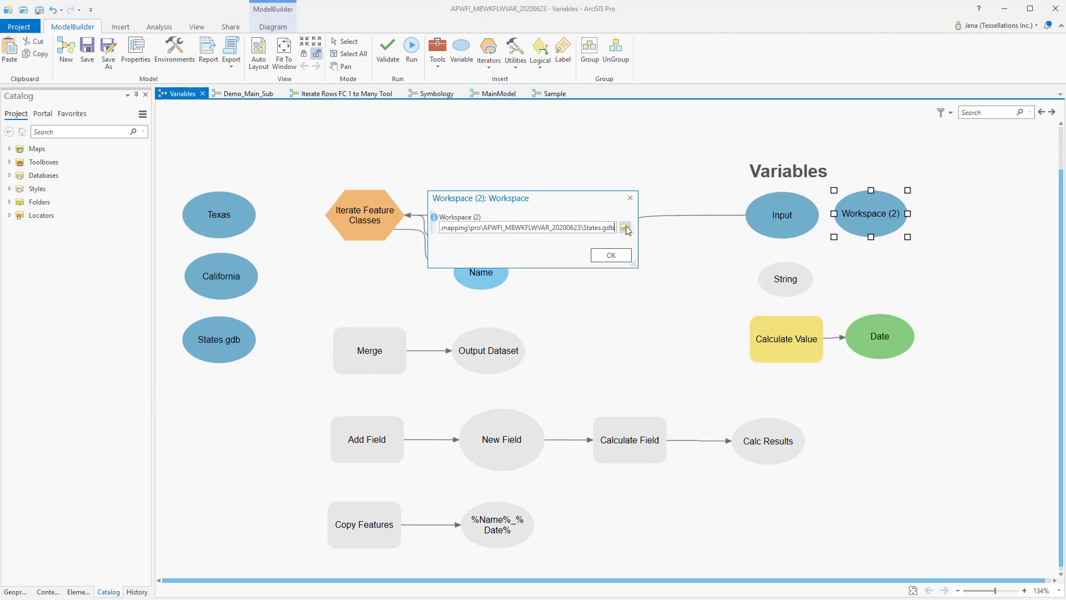
click(626, 227)
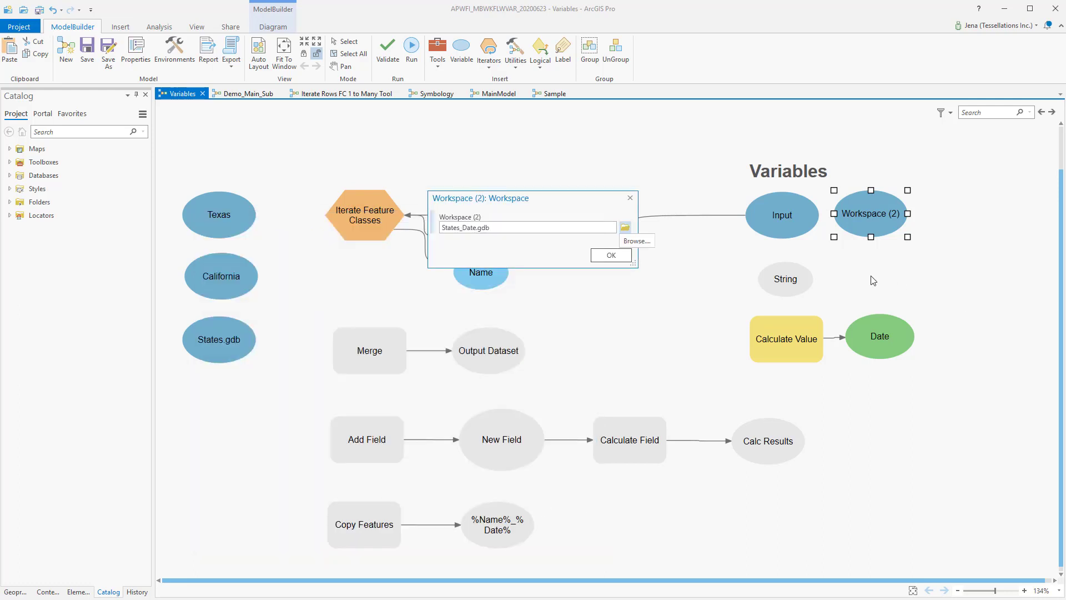
click(611, 255)
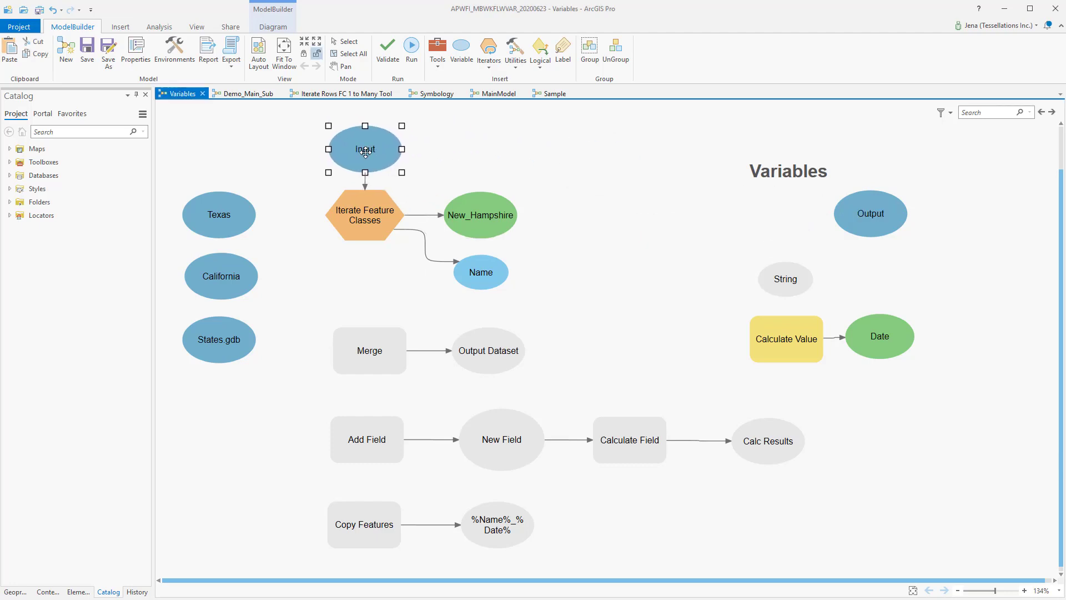
Step: Connect New_Hampshire into Copy Features and open the Copy Features parameters
click(50, 589)
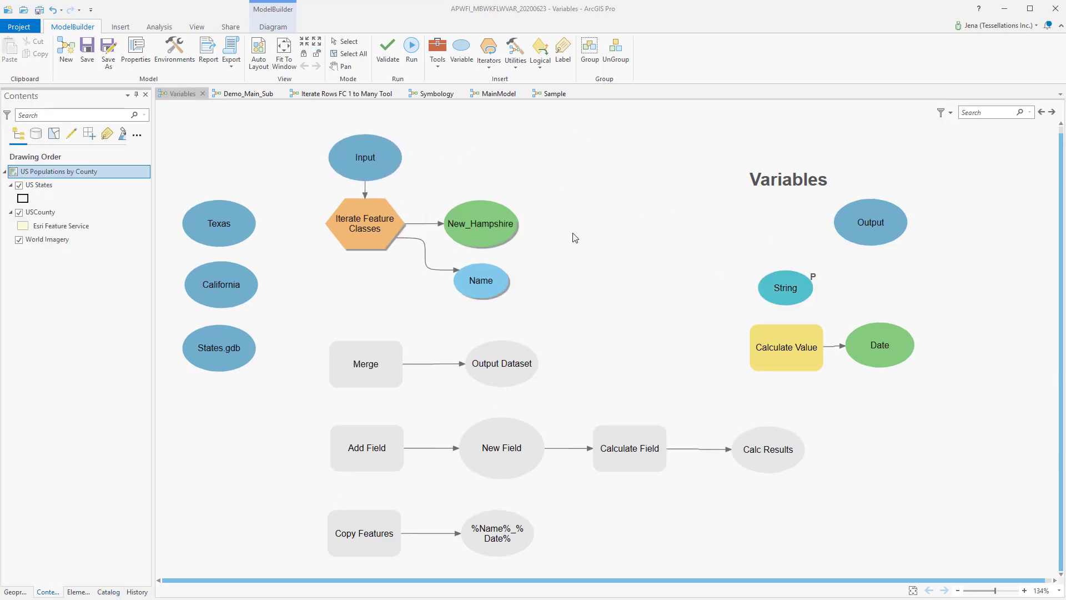
drag(481, 223, 364, 534)
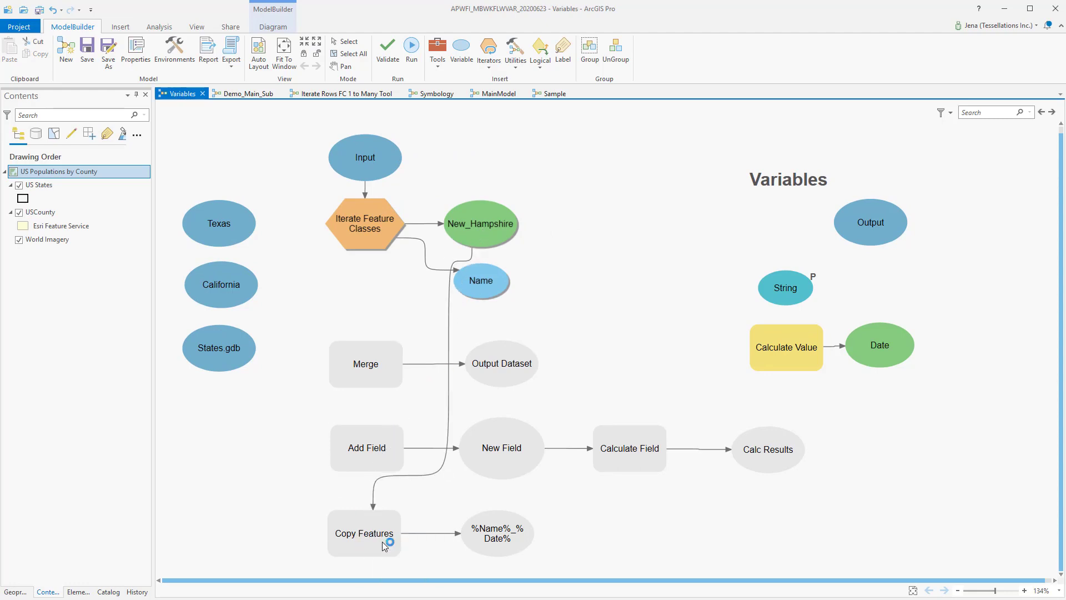
click(365, 533)
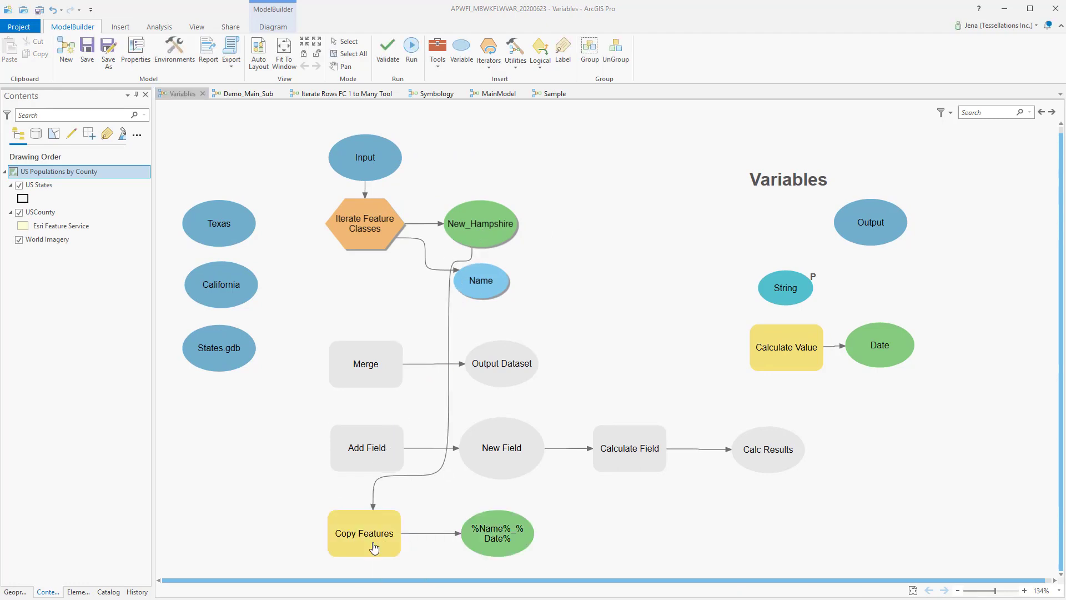
double_click(363, 533)
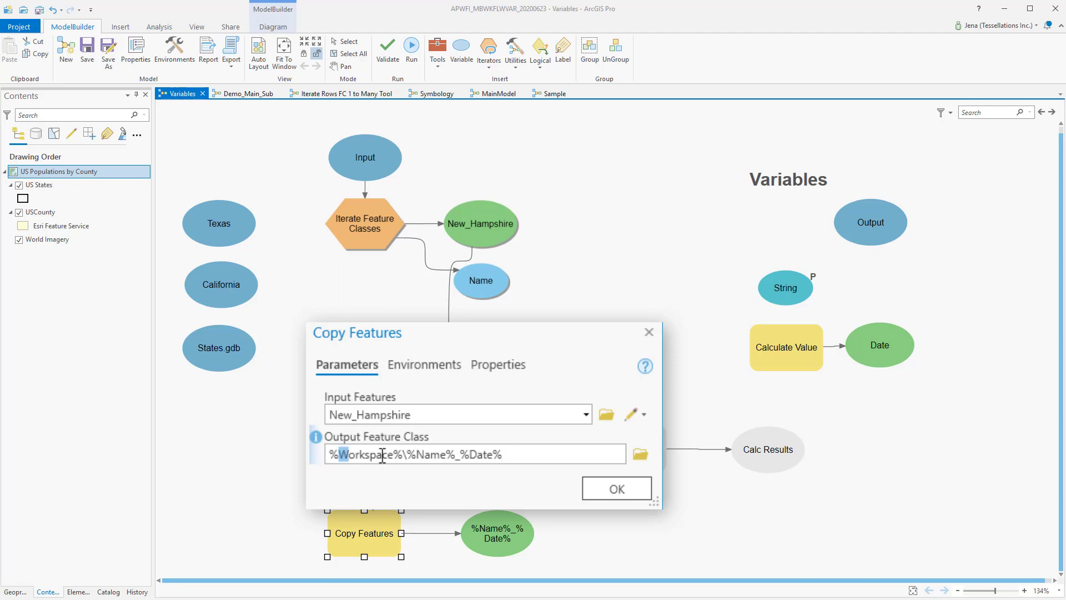
Step: Change the Copy Features output path from %Workspace% to %Output%\%Name%_%Date%
double_click(364, 455)
text(Output)
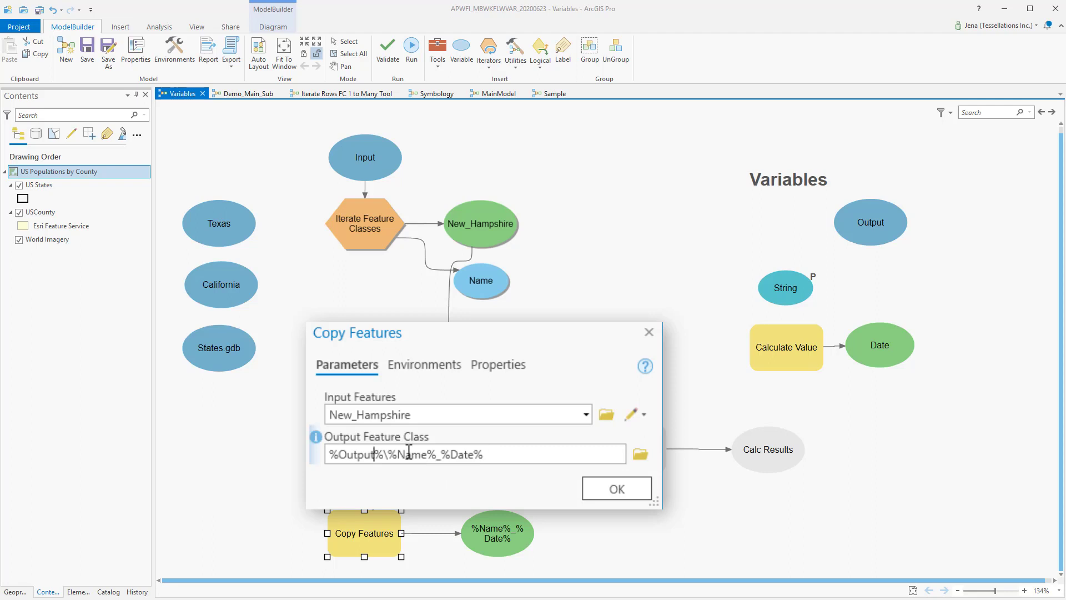
mouse_move(404, 473)
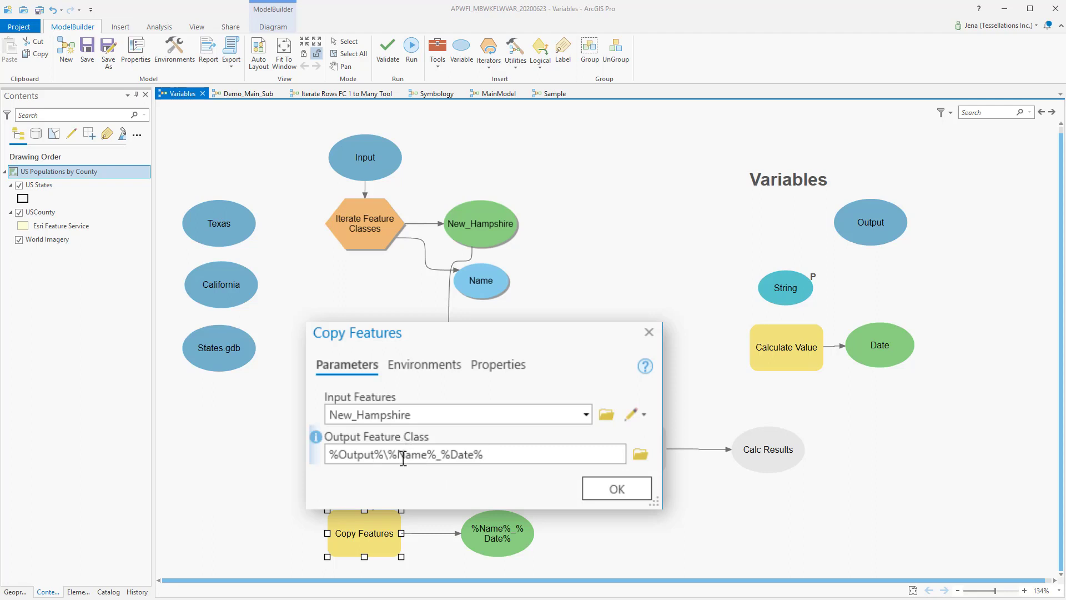
double_click(412, 455)
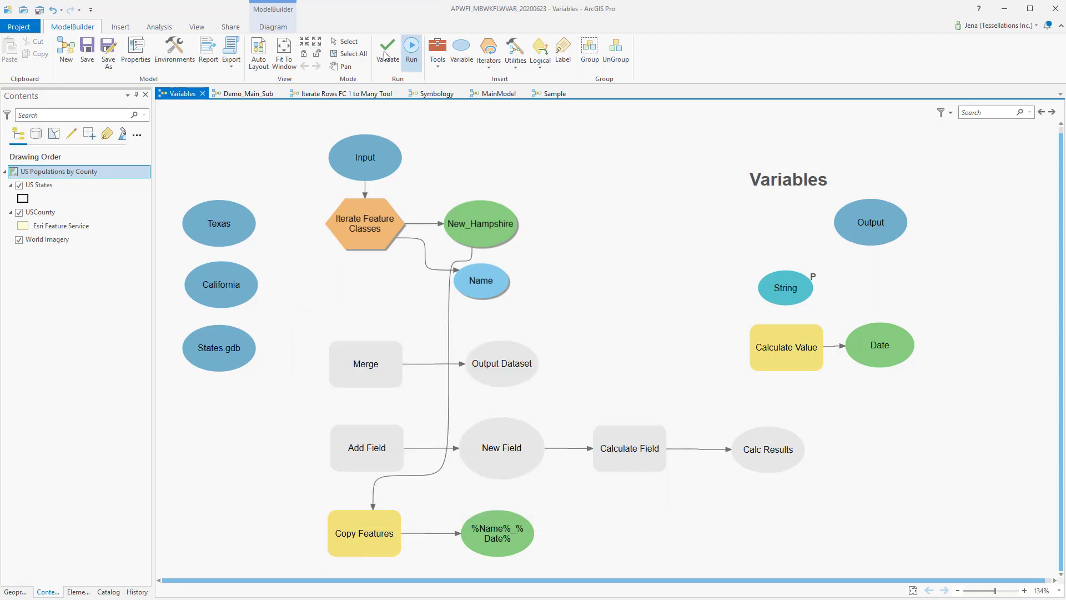
Step: Run the model to create the 20200626-dated state copies in States_Date.gdb
click(411, 46)
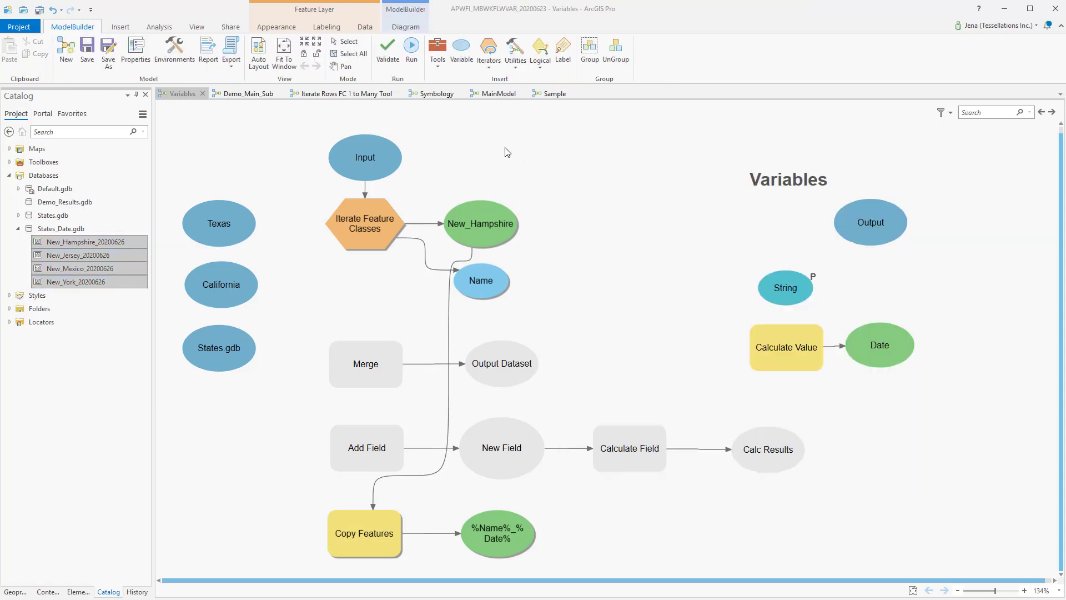
mouse_move(461, 70)
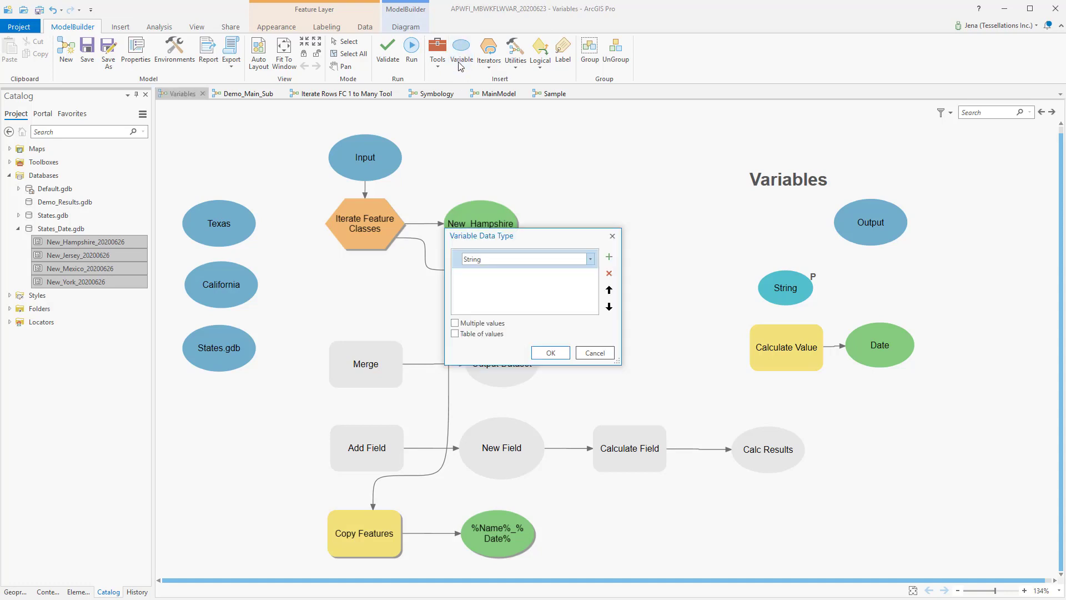
click(590, 259)
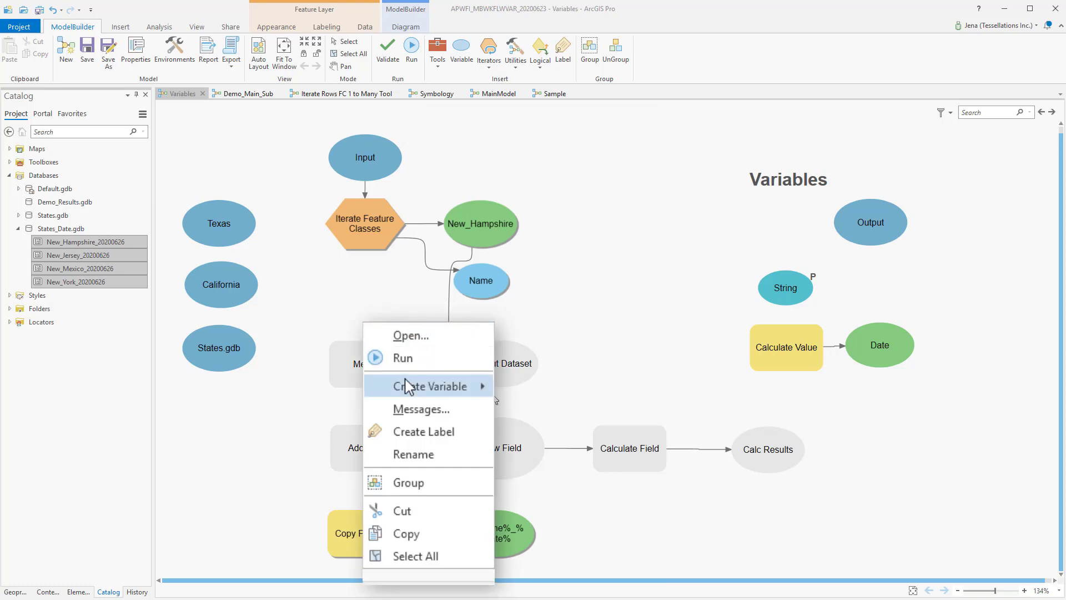
mouse_move(451, 393)
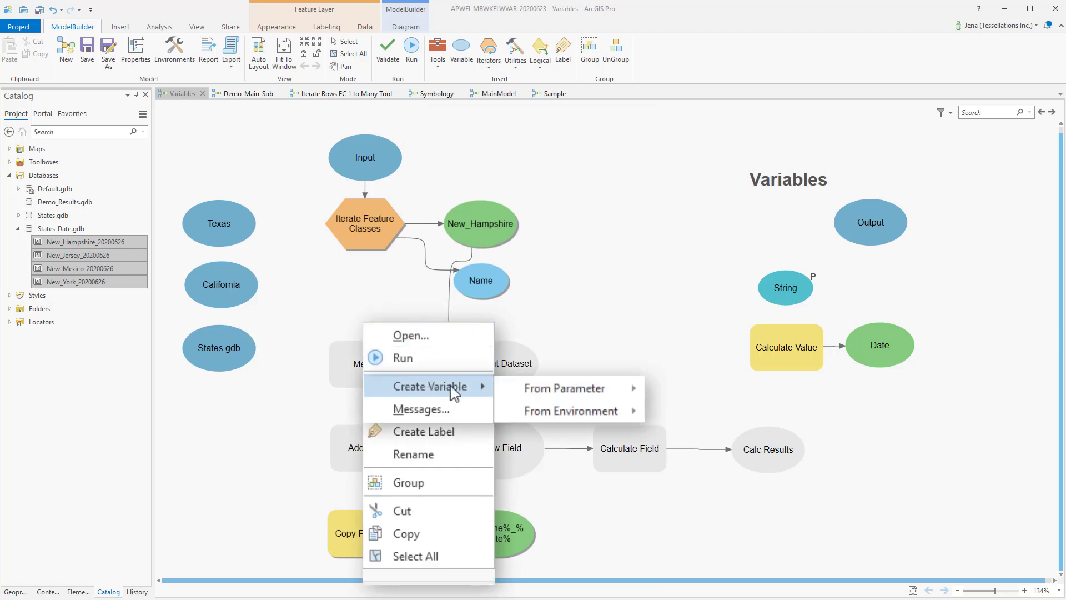
mouse_move(564, 388)
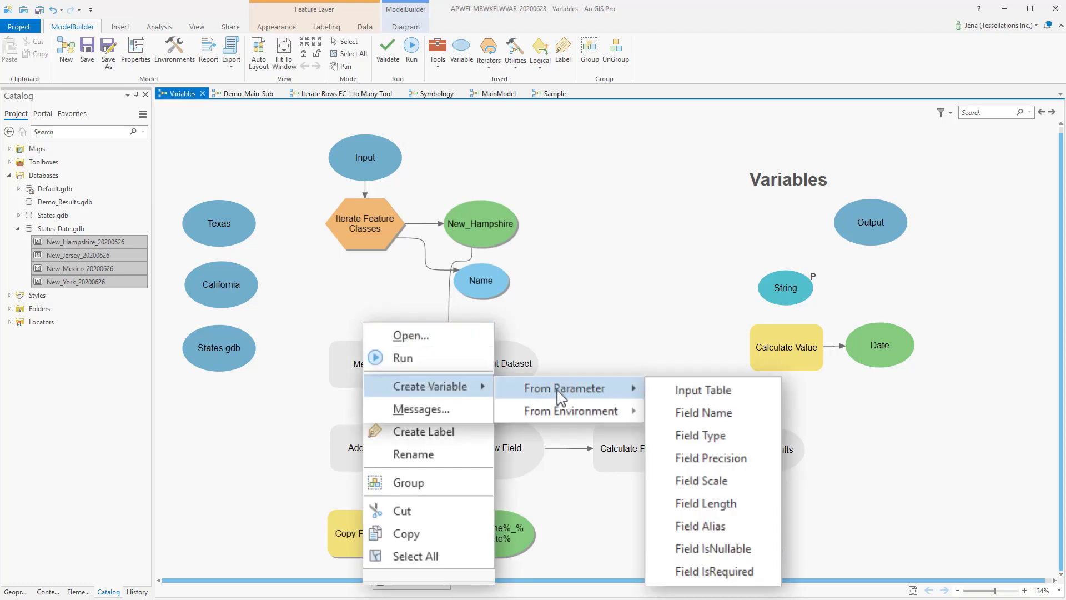
Step: Create a Field Name variable from Add Field's parameters as an input
click(705, 413)
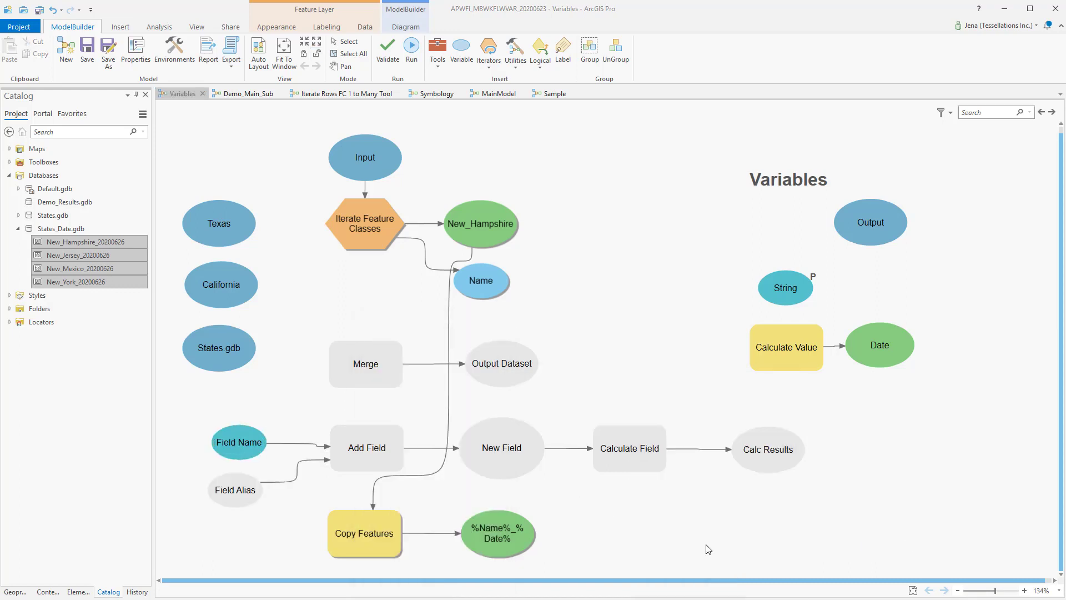
mouse_move(649, 545)
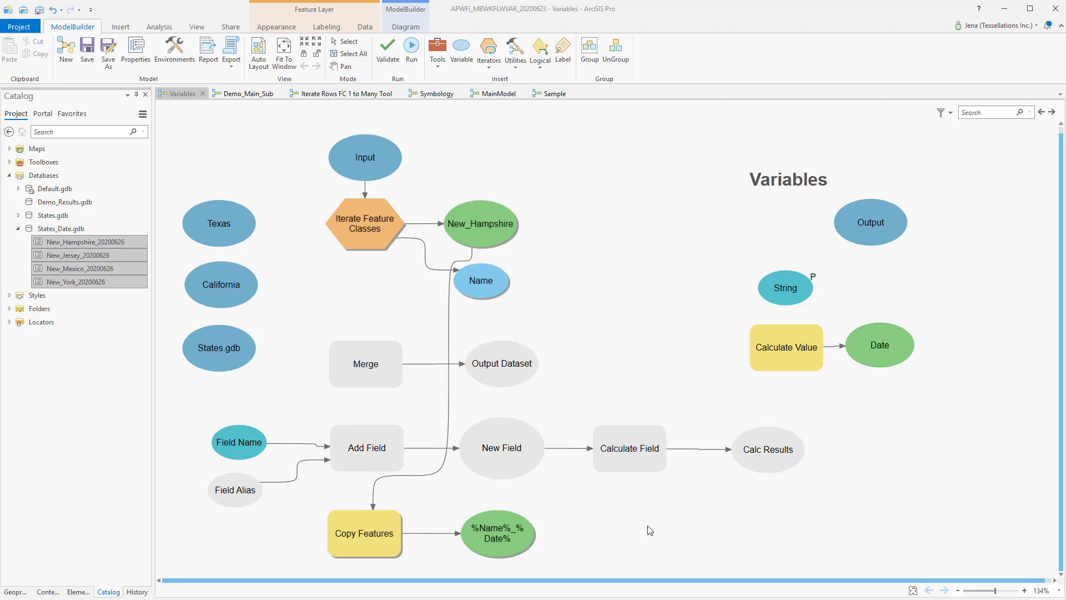
mouse_move(619, 540)
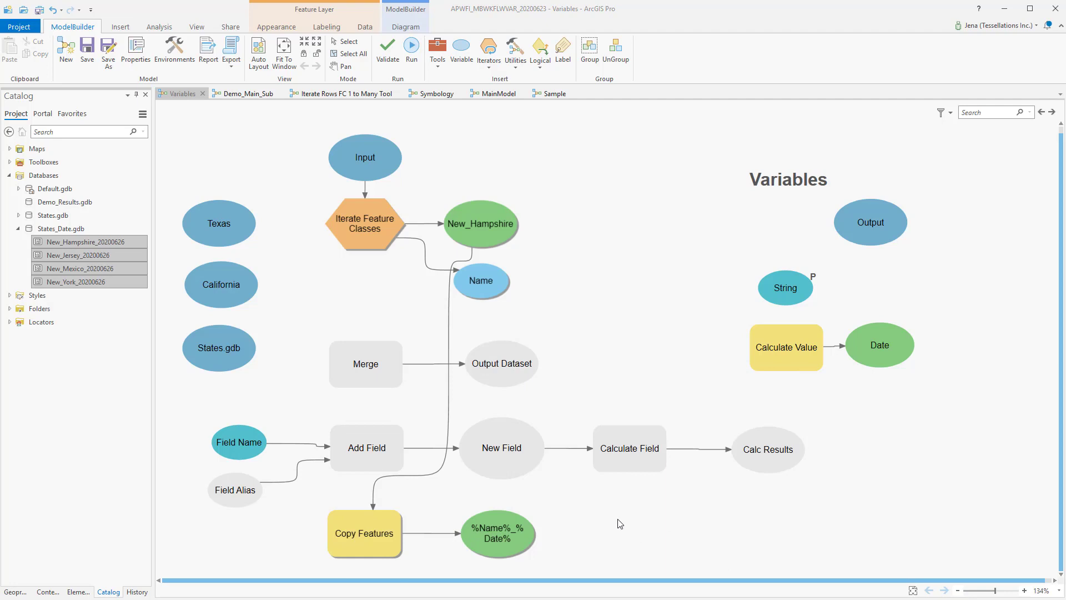
mouse_move(252, 562)
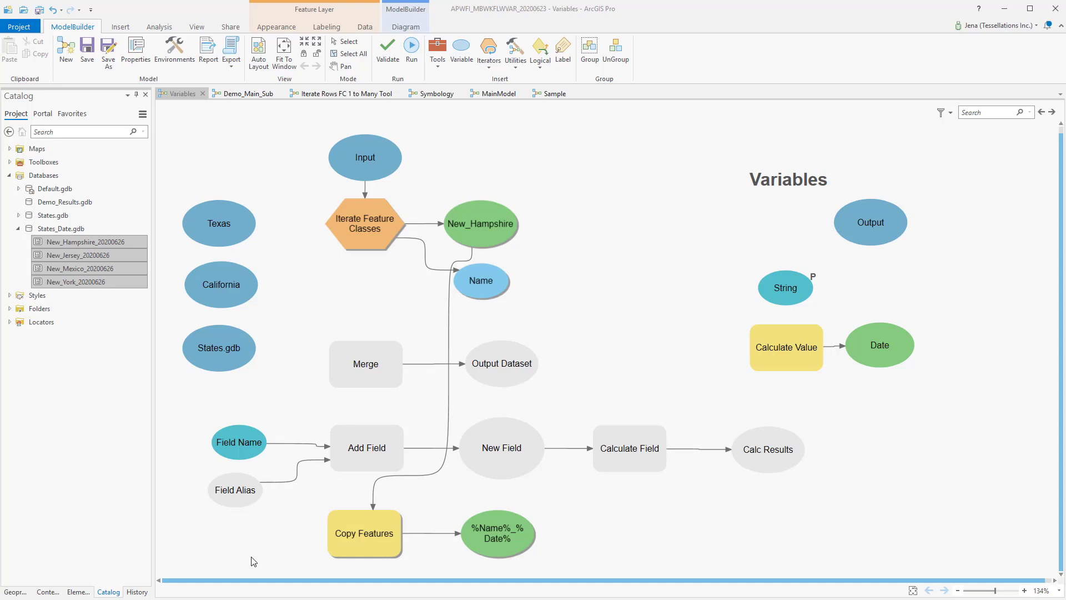
mouse_move(244, 570)
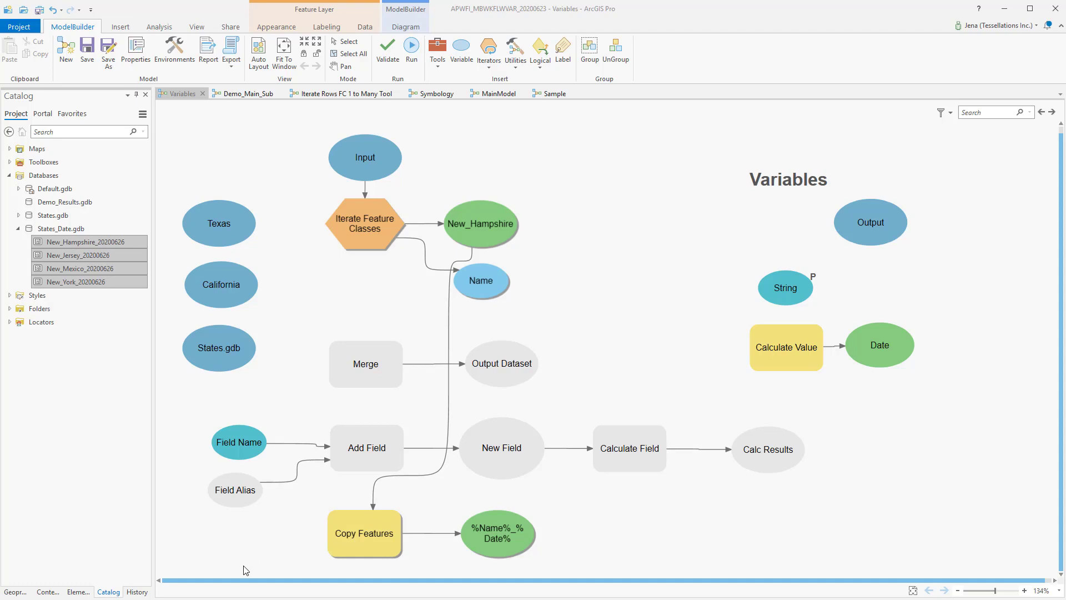
mouse_move(253, 551)
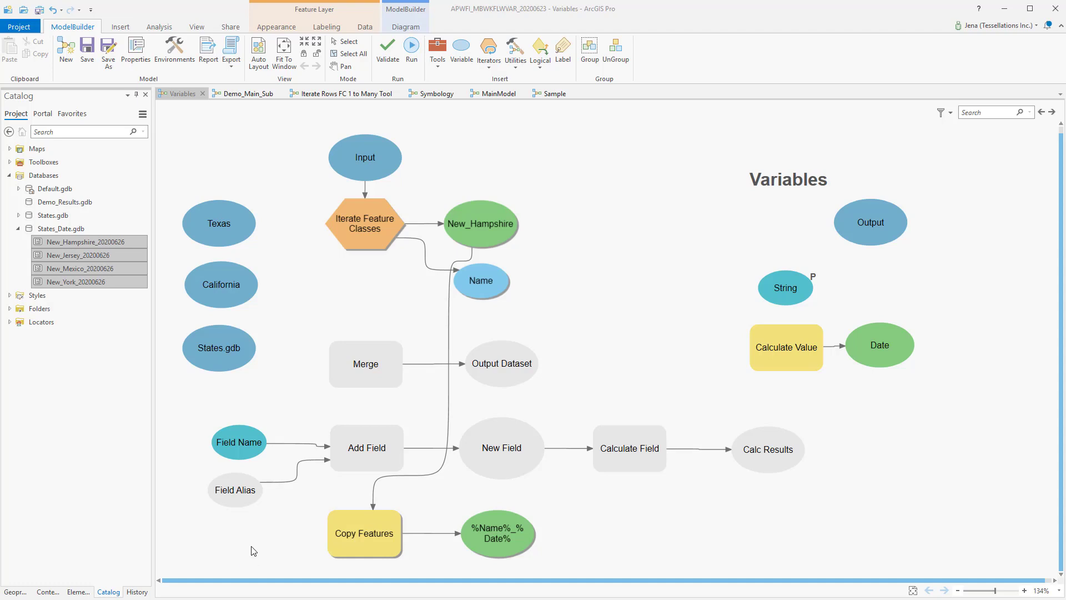
mouse_move(258, 547)
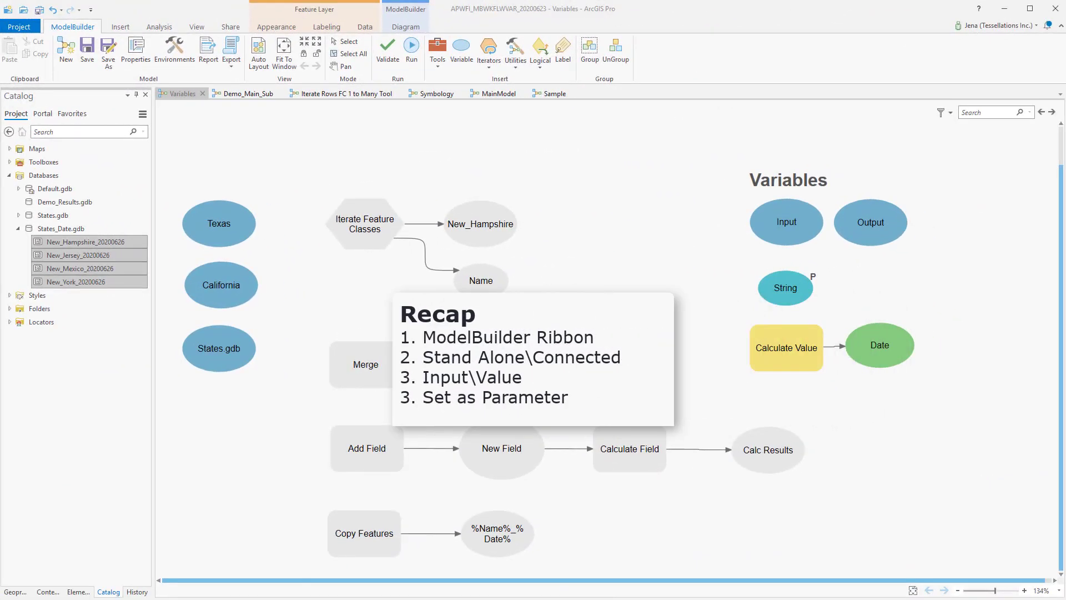
mouse_move(952, 386)
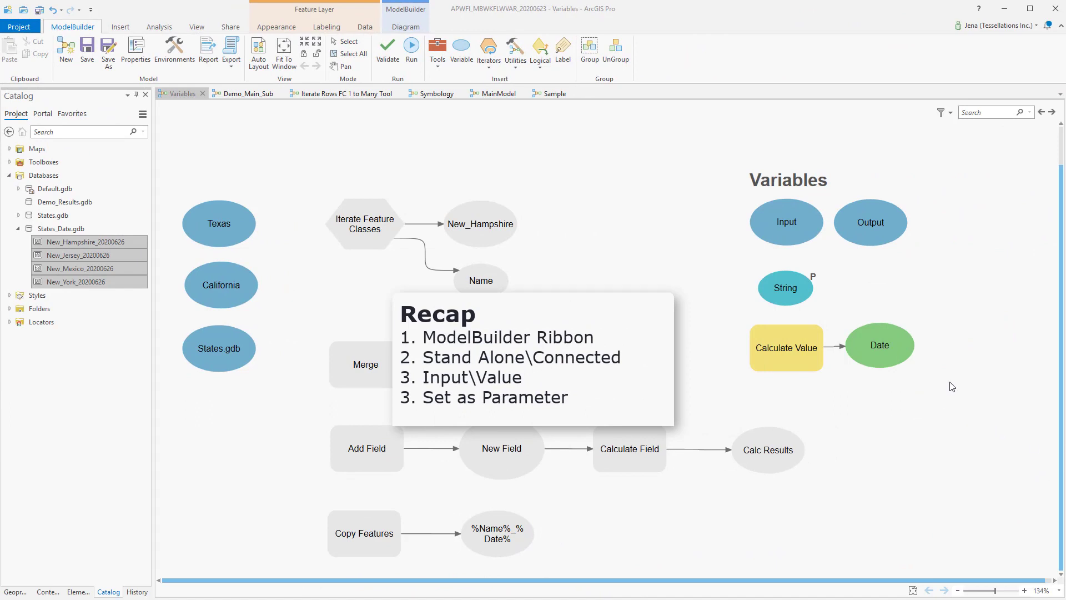
mouse_move(776, 256)
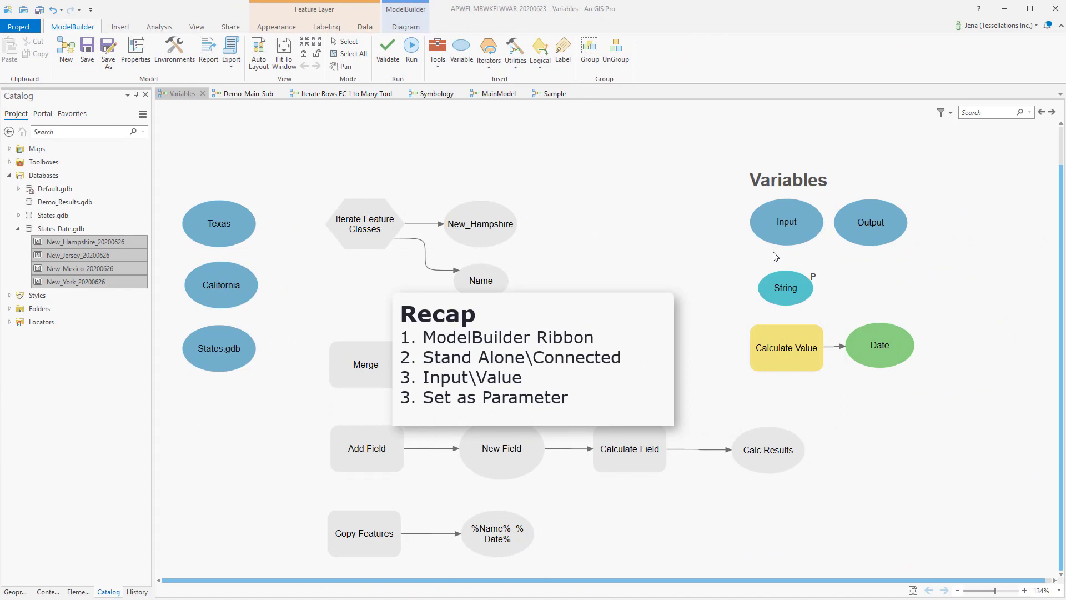
mouse_move(255, 202)
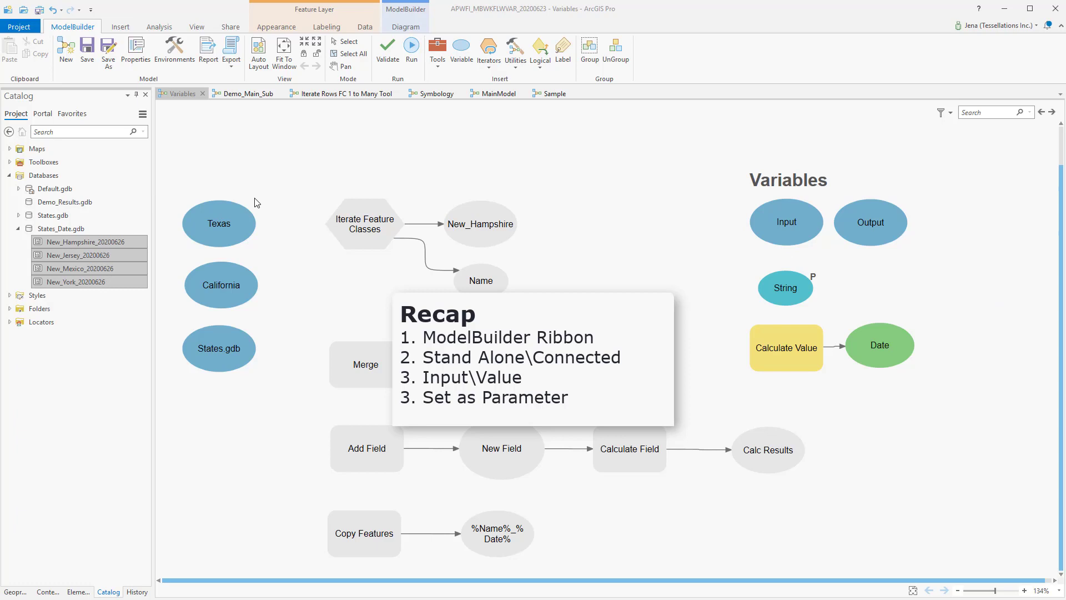
mouse_move(262, 223)
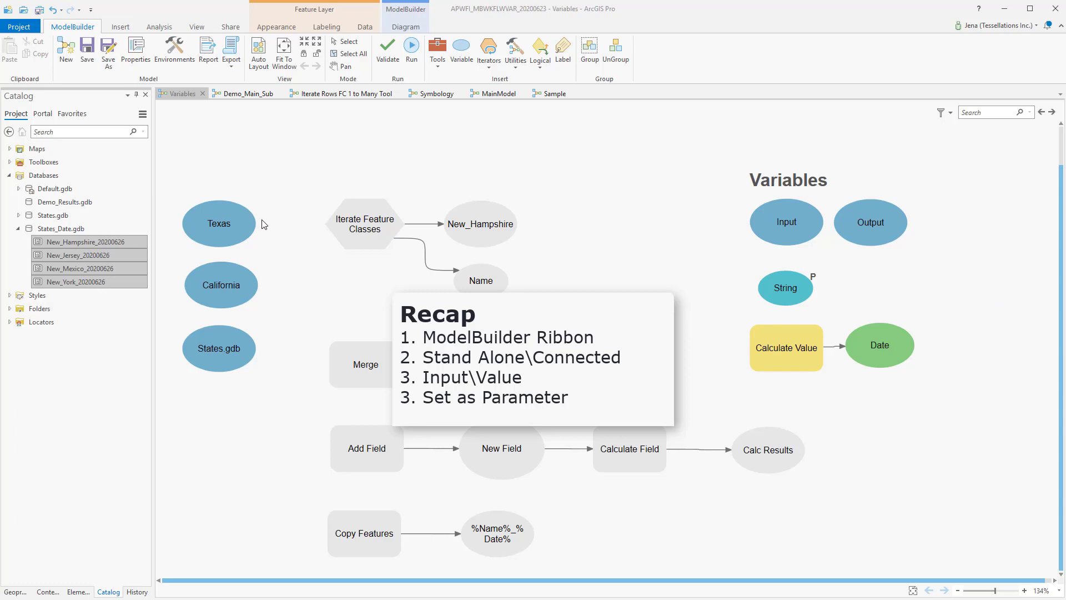
mouse_move(567, 206)
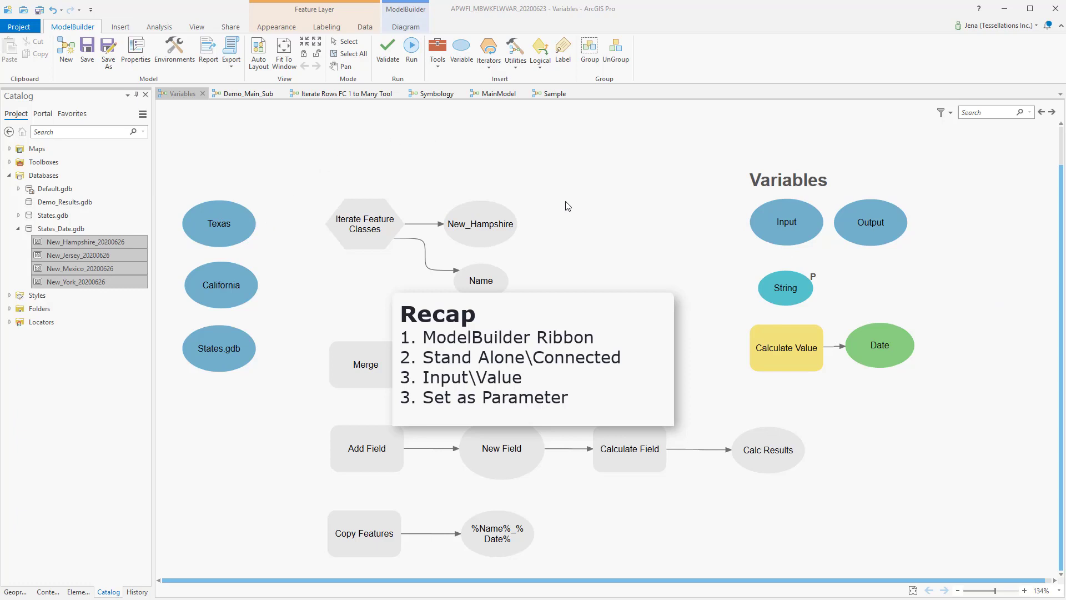
mouse_move(771, 311)
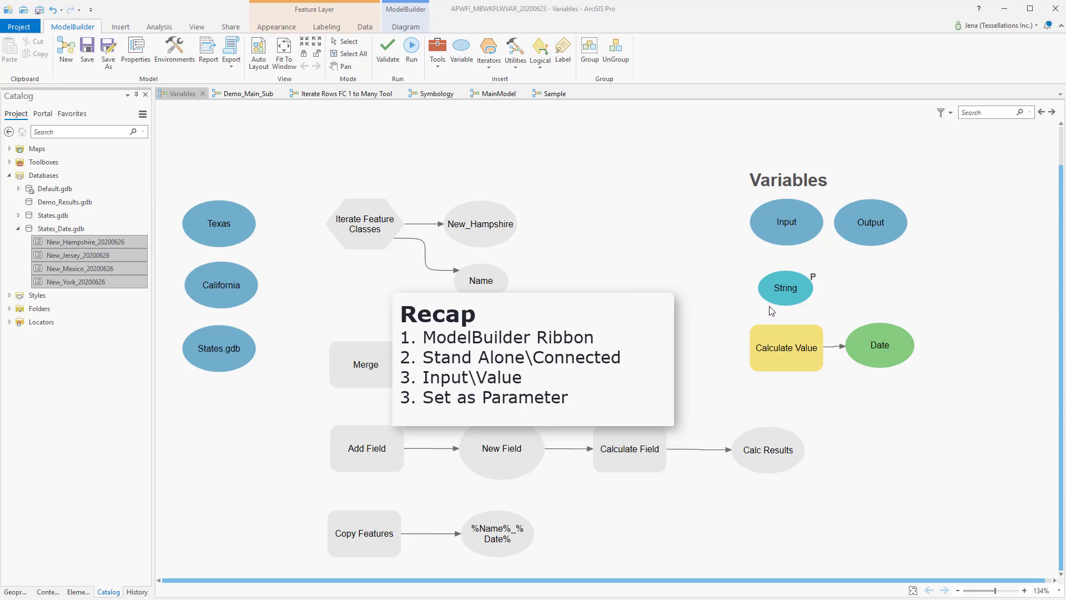